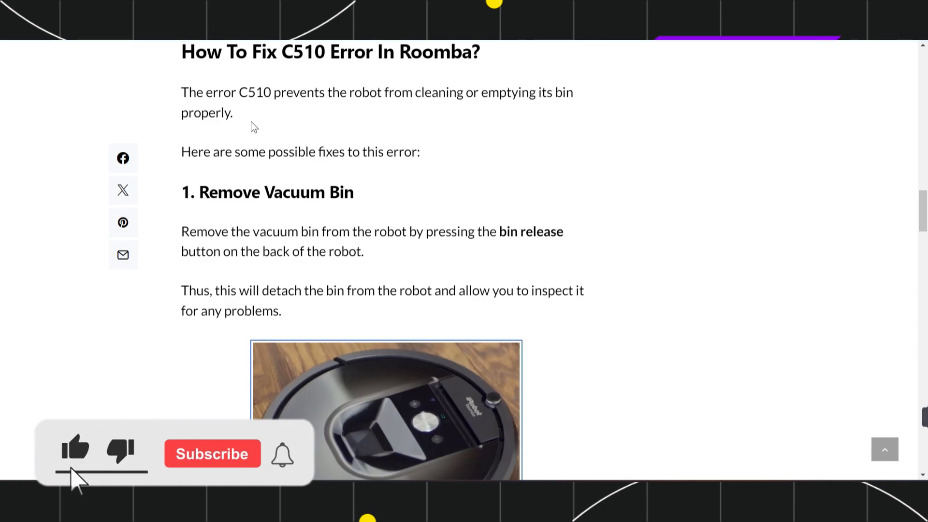
# - Scroll past the 'Remove Vacuum Bin' photo to the '2. Check For Any Debris Or Damage' heading
pyautogui.click(211, 453)
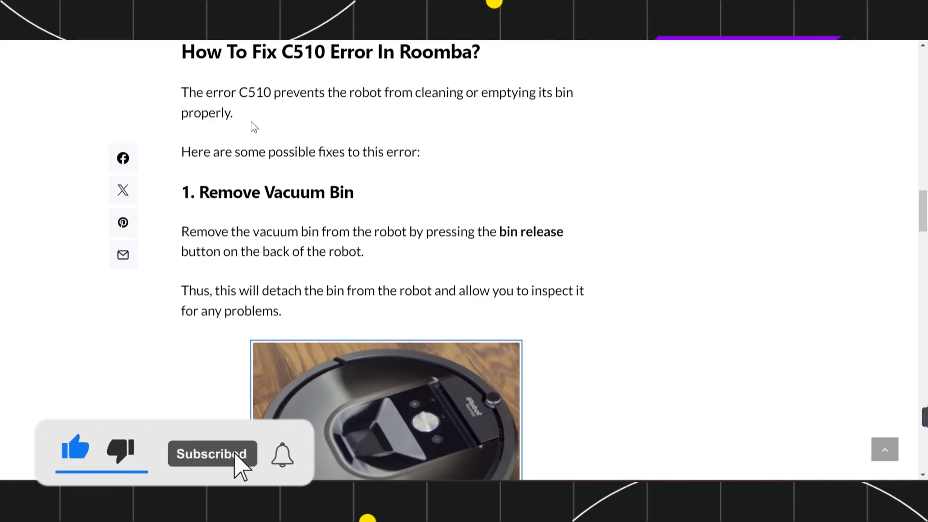
pyautogui.click(282, 454)
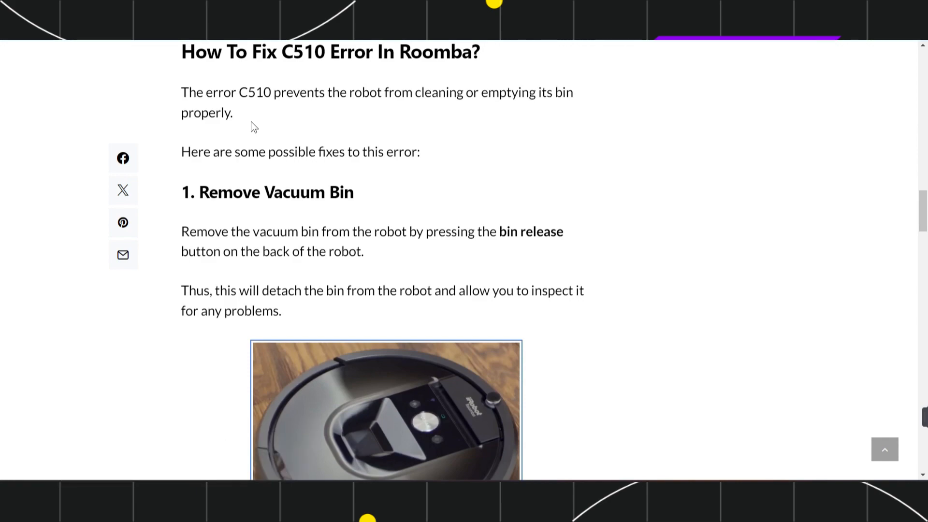
pyautogui.moveTo(275, 208)
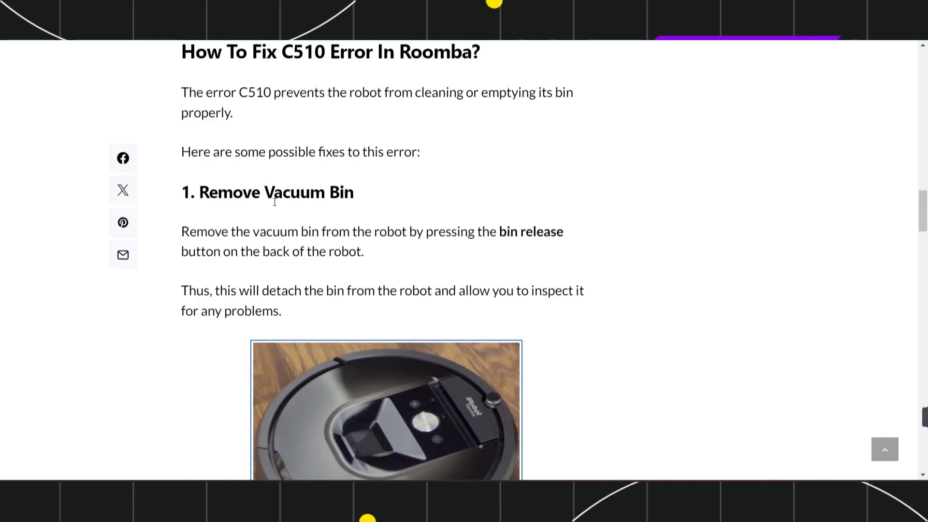
pyautogui.scroll(-3)
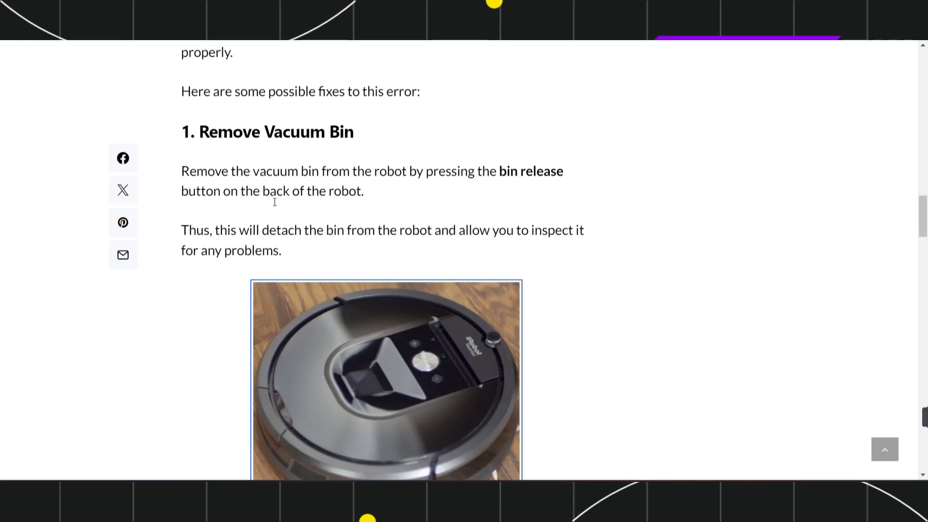
pyautogui.scroll(-3)
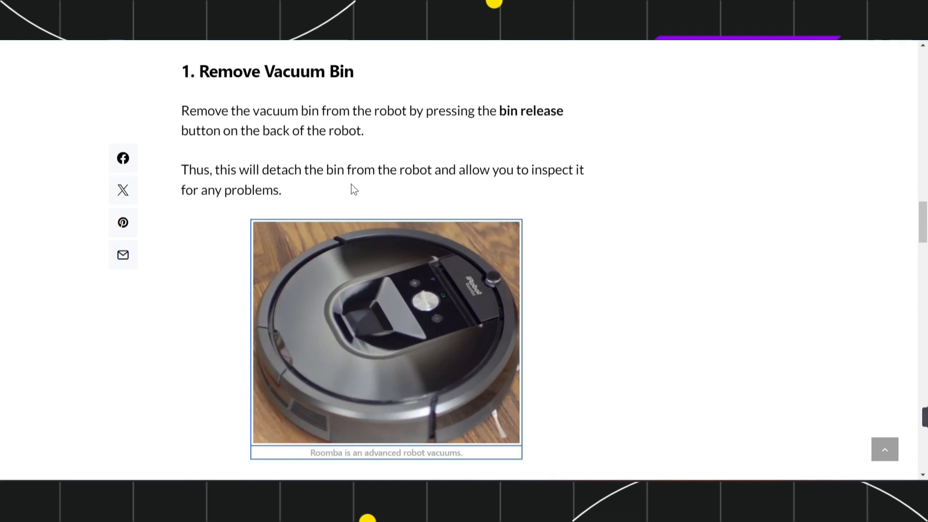
pyautogui.moveTo(509, 197)
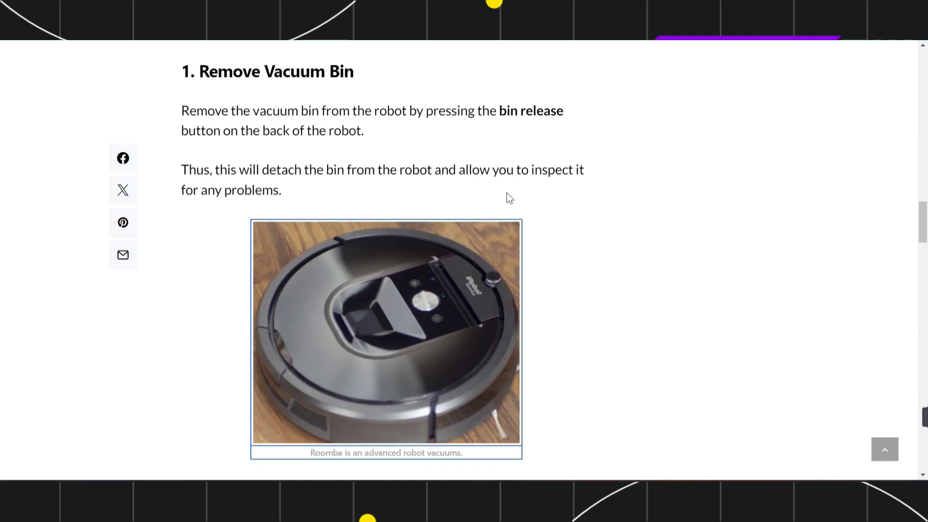
pyautogui.scroll(-3)
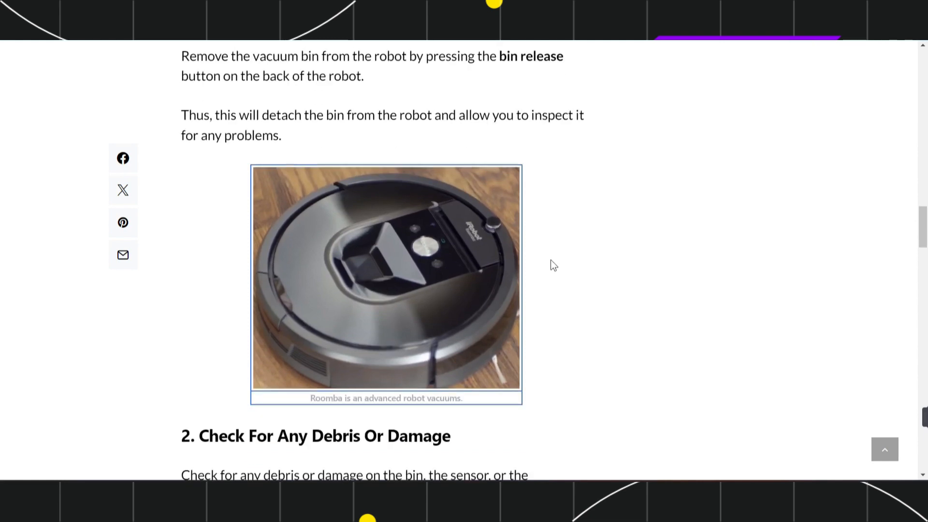
# - Scroll to show all of step 2 and the '3. Reinstall The Vacuum' heading
pyautogui.scroll(-3)
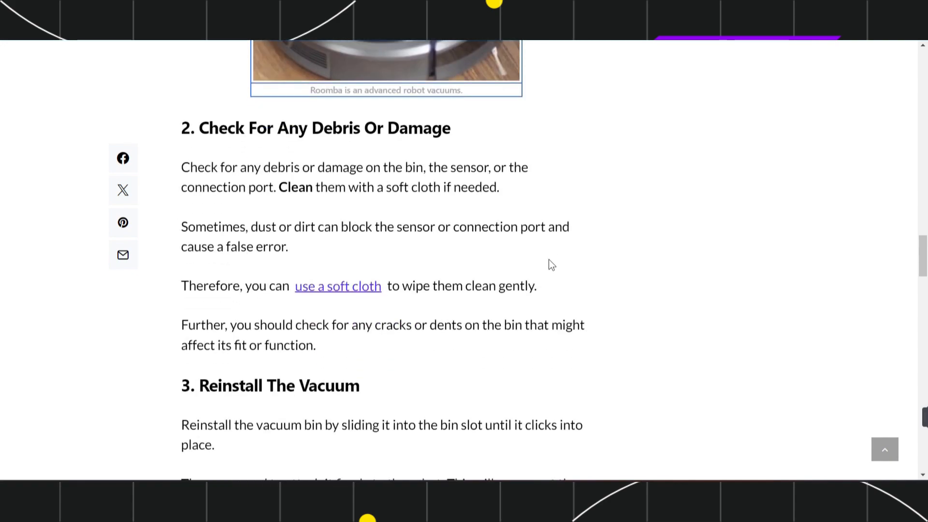
pyautogui.moveTo(360, 145)
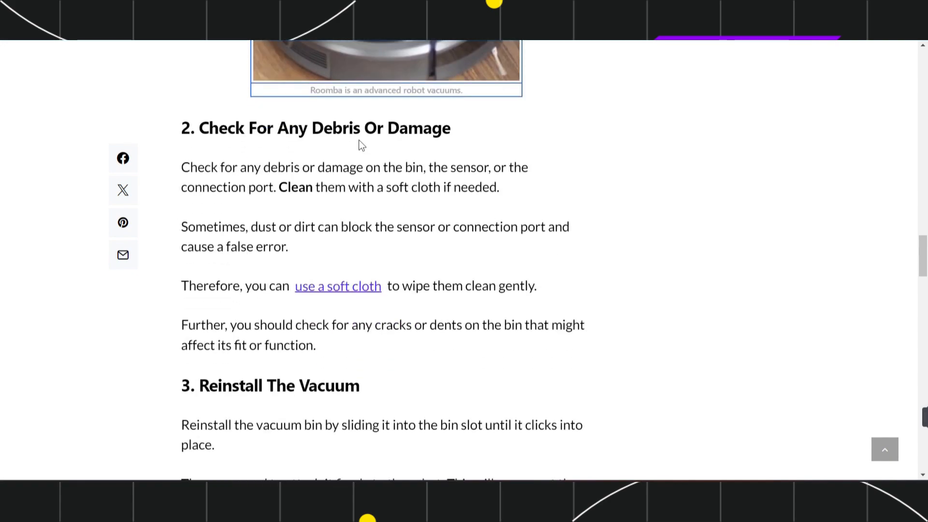
pyautogui.moveTo(255, 191)
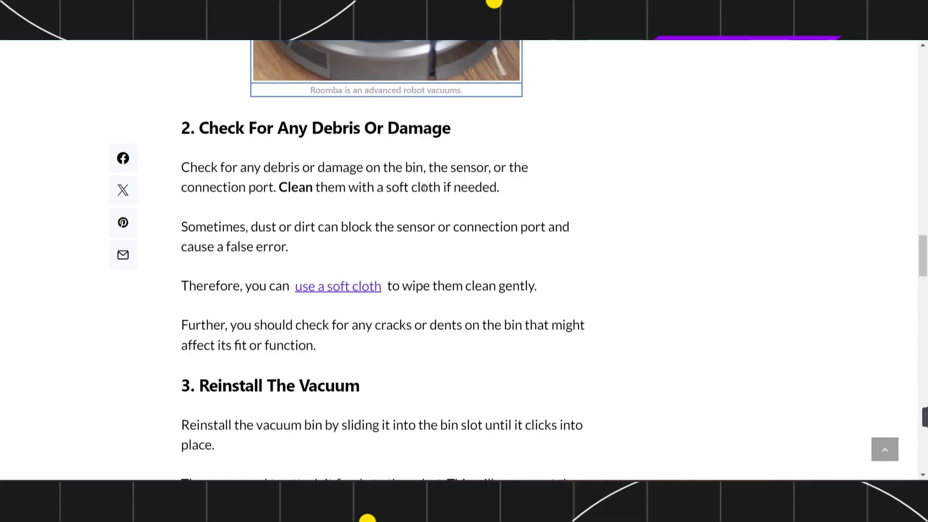
pyautogui.moveTo(361, 203)
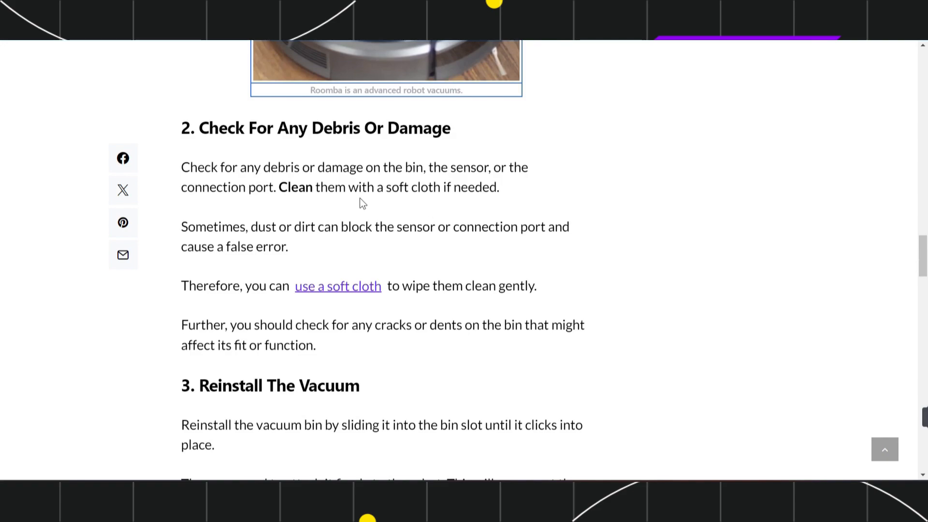
pyautogui.moveTo(398, 194)
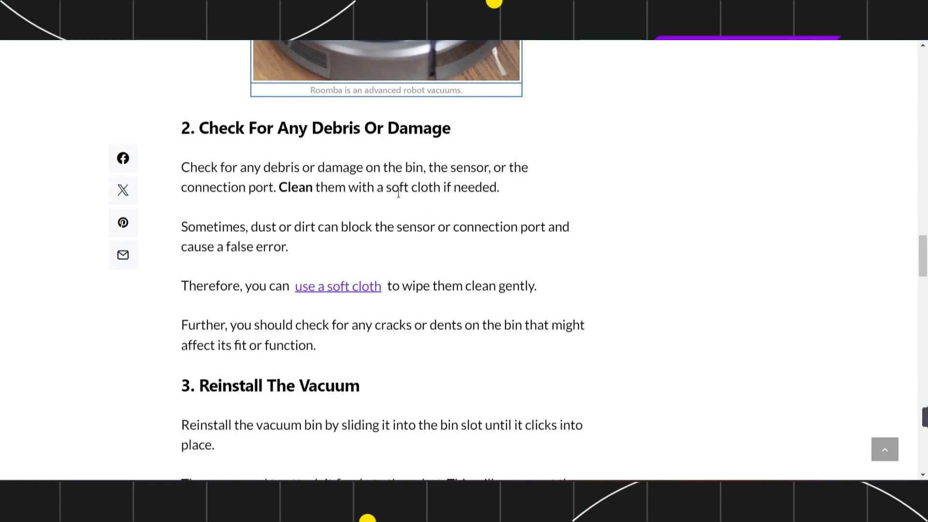
pyautogui.moveTo(325, 247)
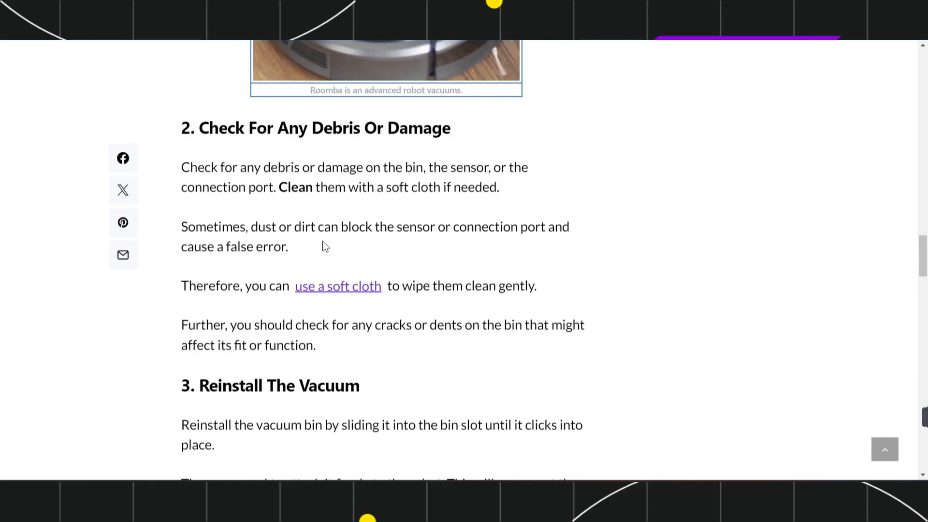
pyautogui.moveTo(408, 245)
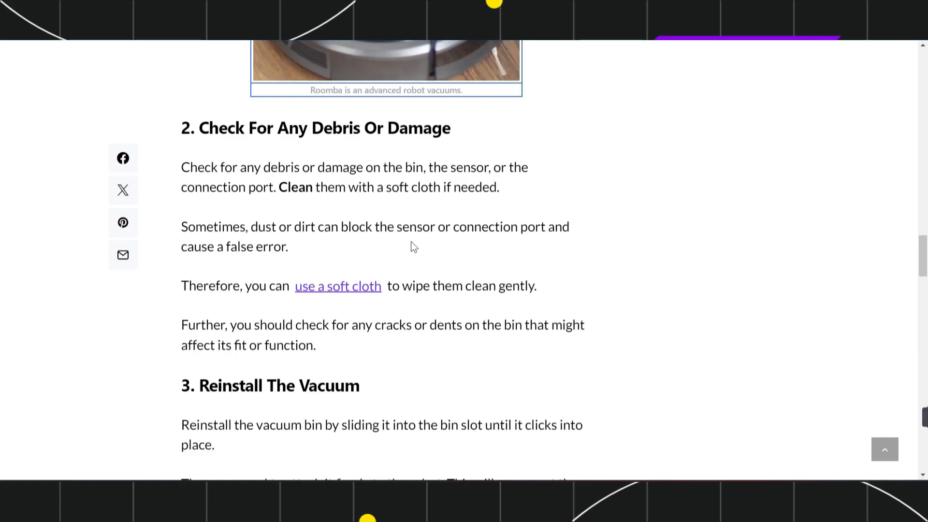
pyautogui.moveTo(418, 346)
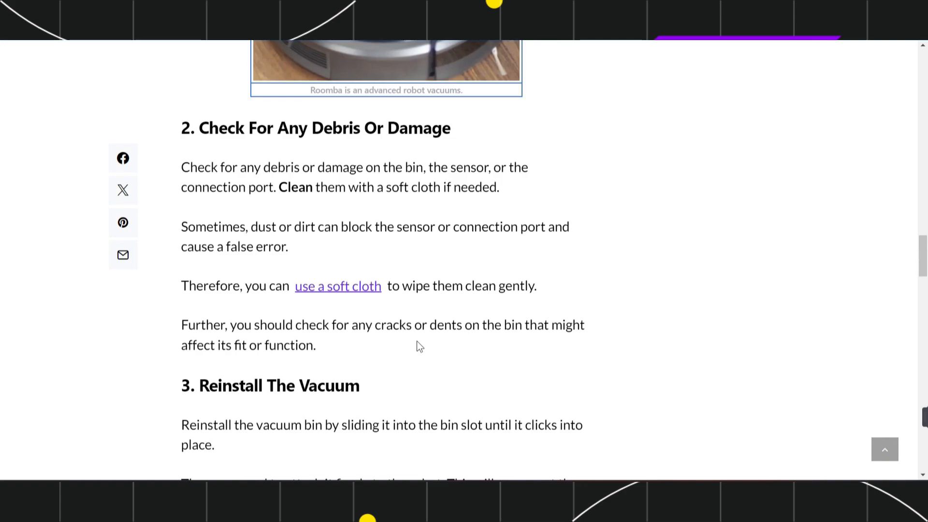
# - Scroll through the reinstall-the-vacuum text to the bin-on-base-station photo
pyautogui.scroll(-3)
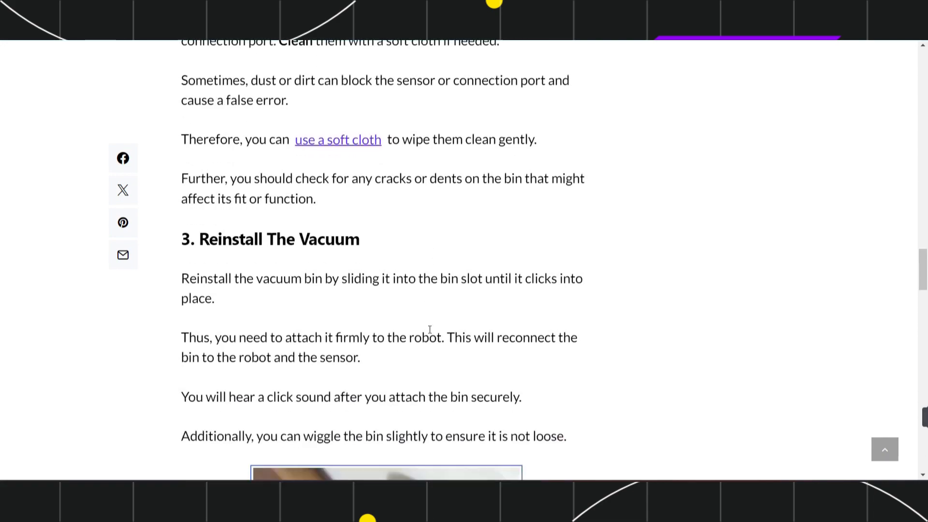
pyautogui.scroll(-3)
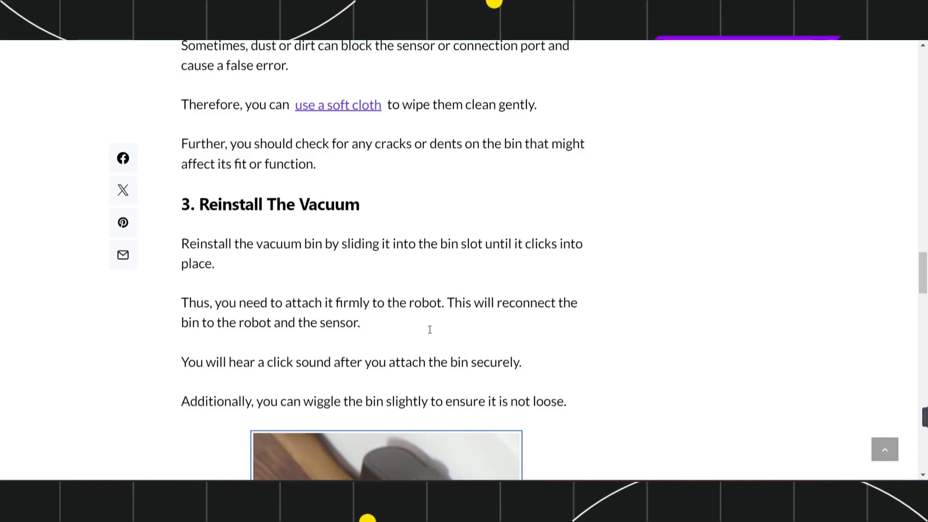
pyautogui.moveTo(429, 331)
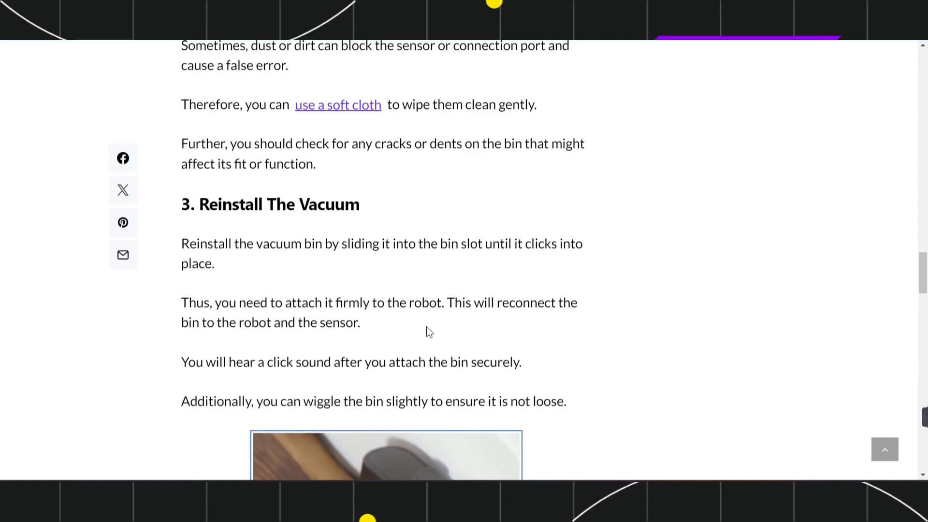
pyautogui.scroll(-3)
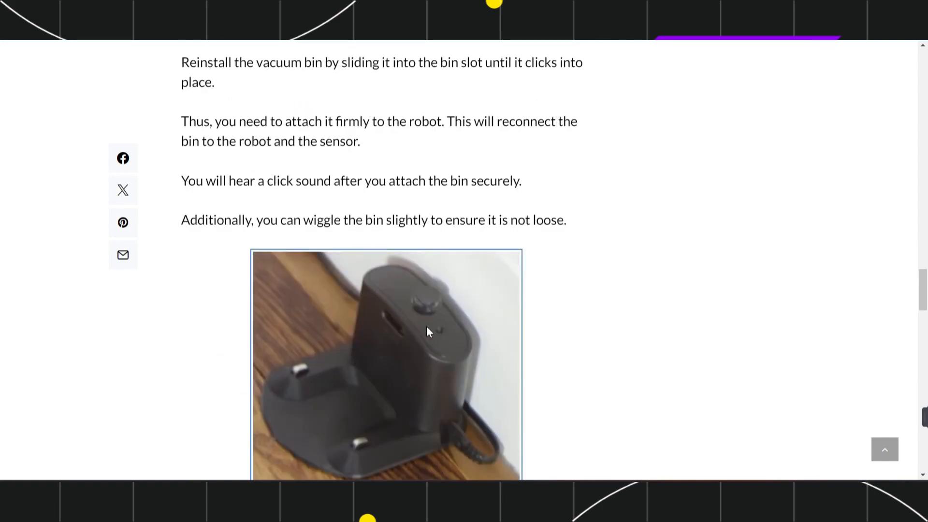
pyautogui.scroll(-3)
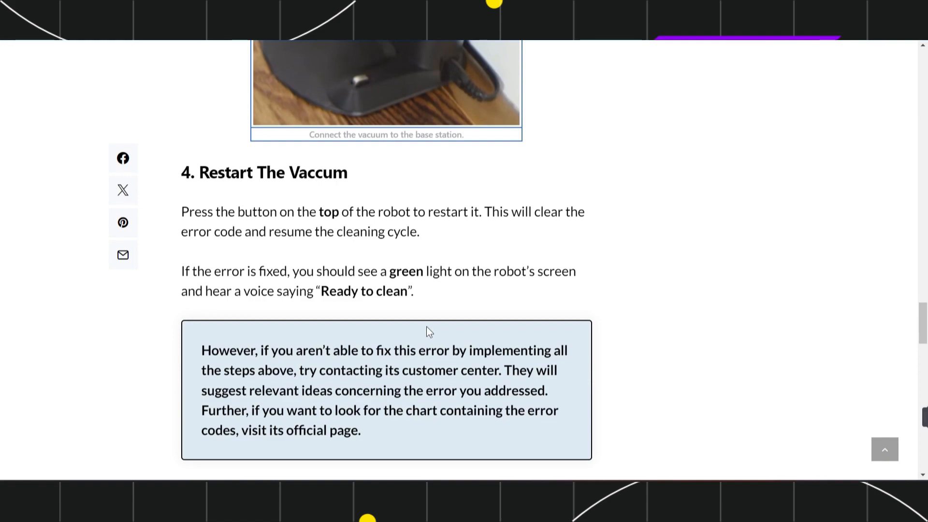
pyautogui.scroll(3)
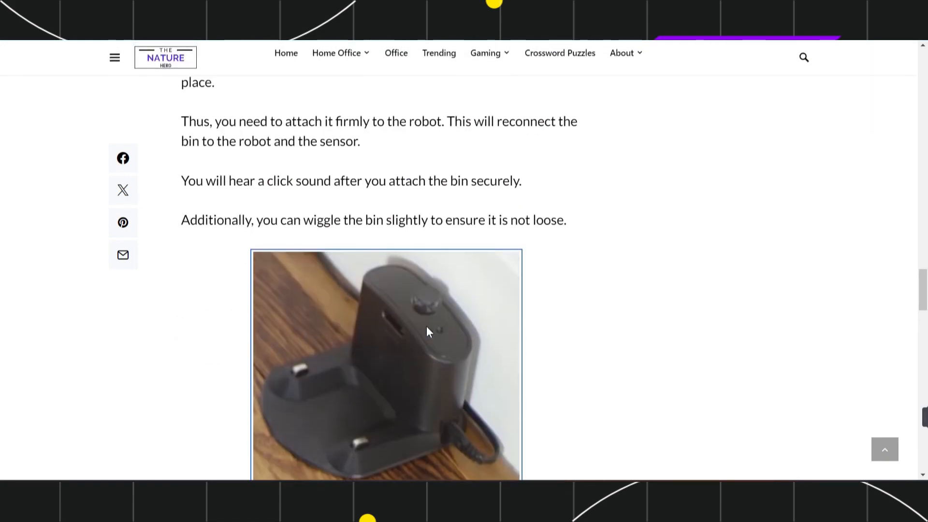
pyautogui.scroll(3)
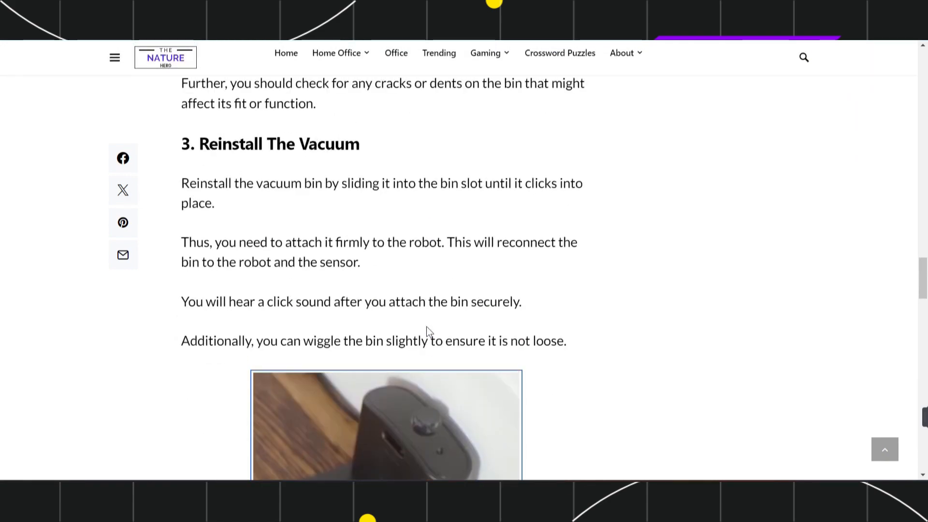